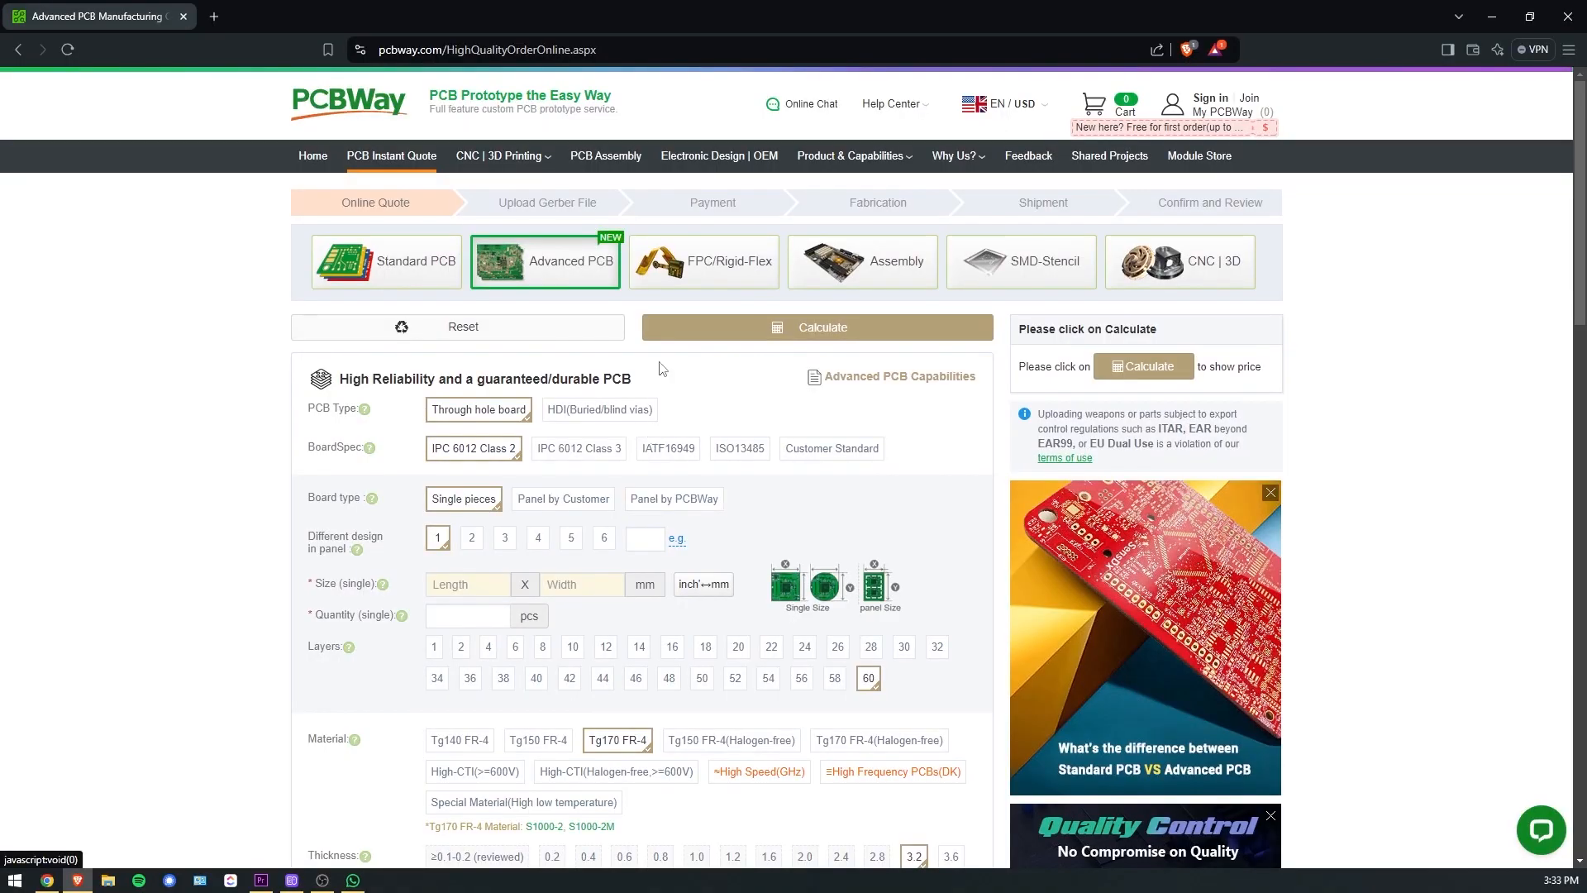
{"action": "mouse_move", "coordinate": [502, 154]}
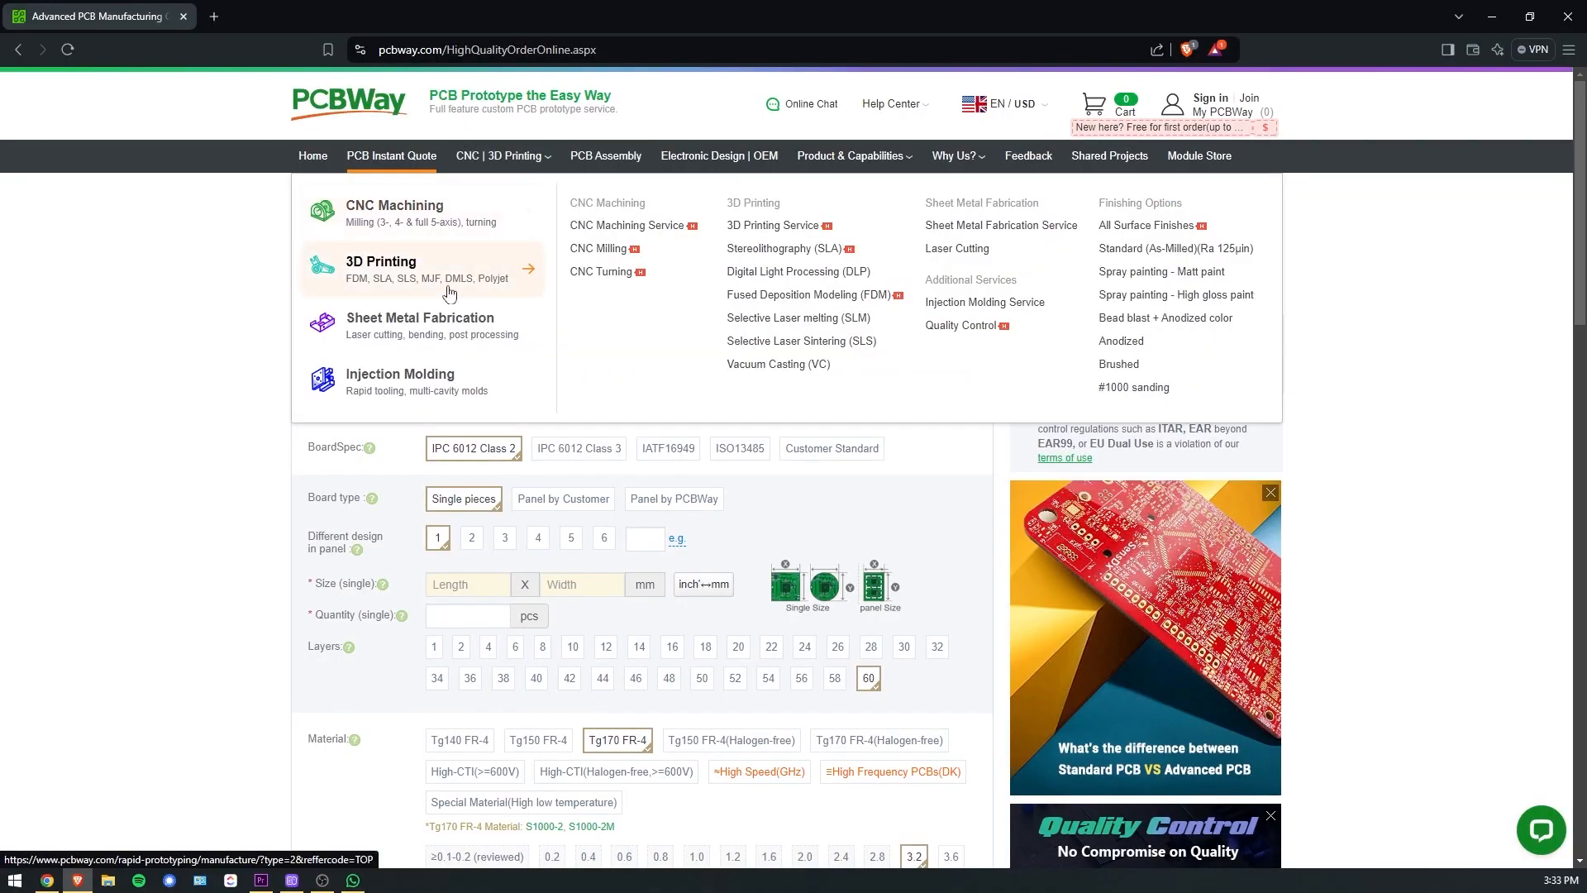
- Open the PCBWay 3D printing quote, choose PETG material and upload the fibreglass box STL
{"action": "left_click", "coordinate": [422, 268]}
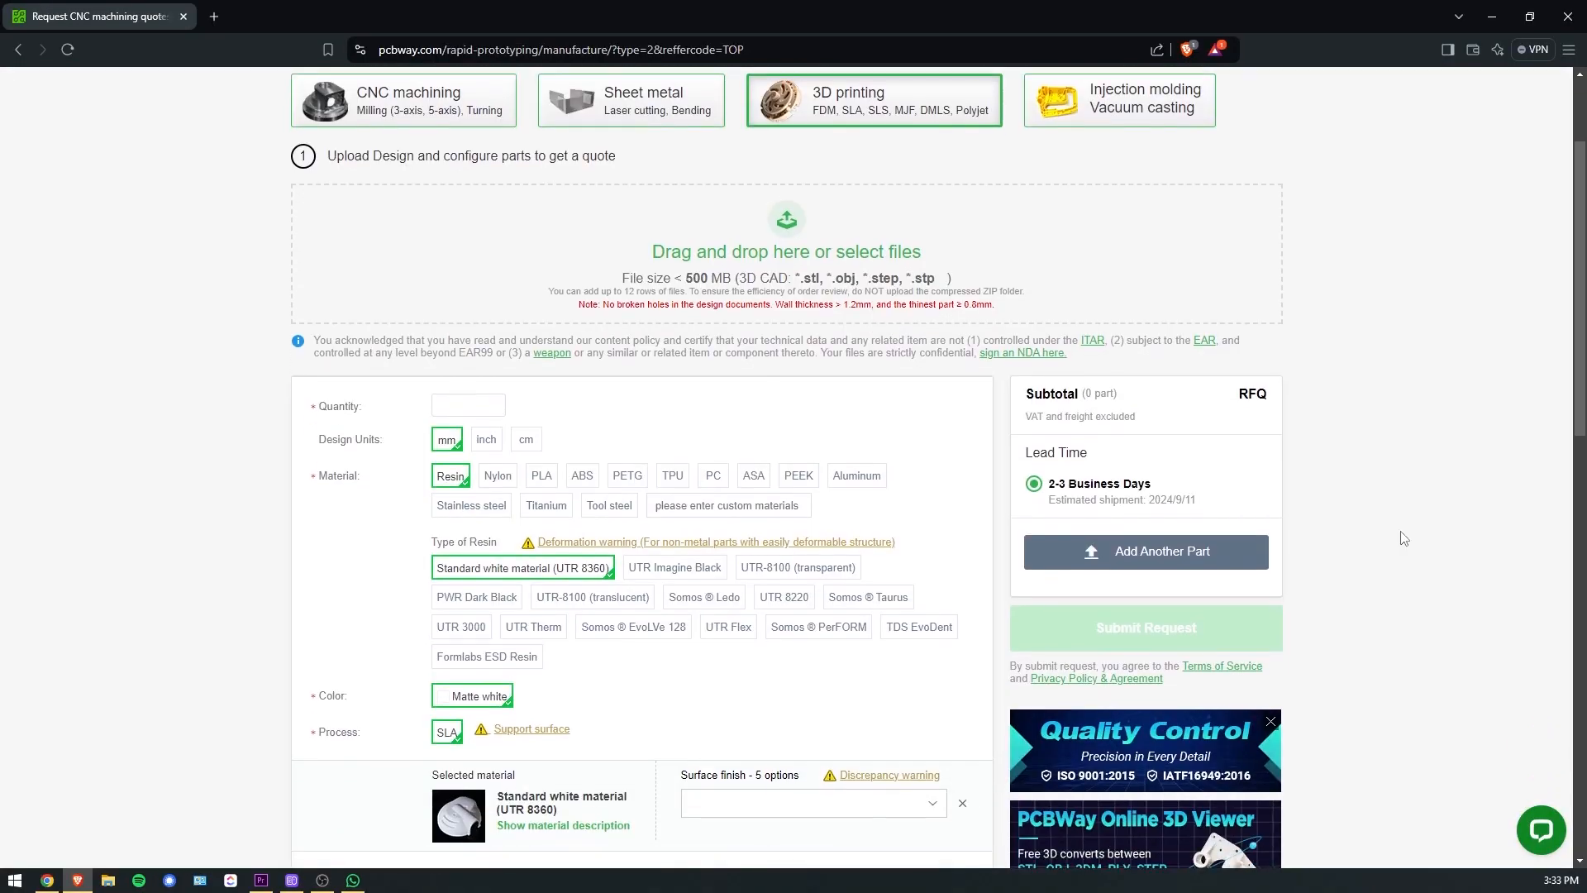
{"action": "left_click", "coordinate": [541, 475]}
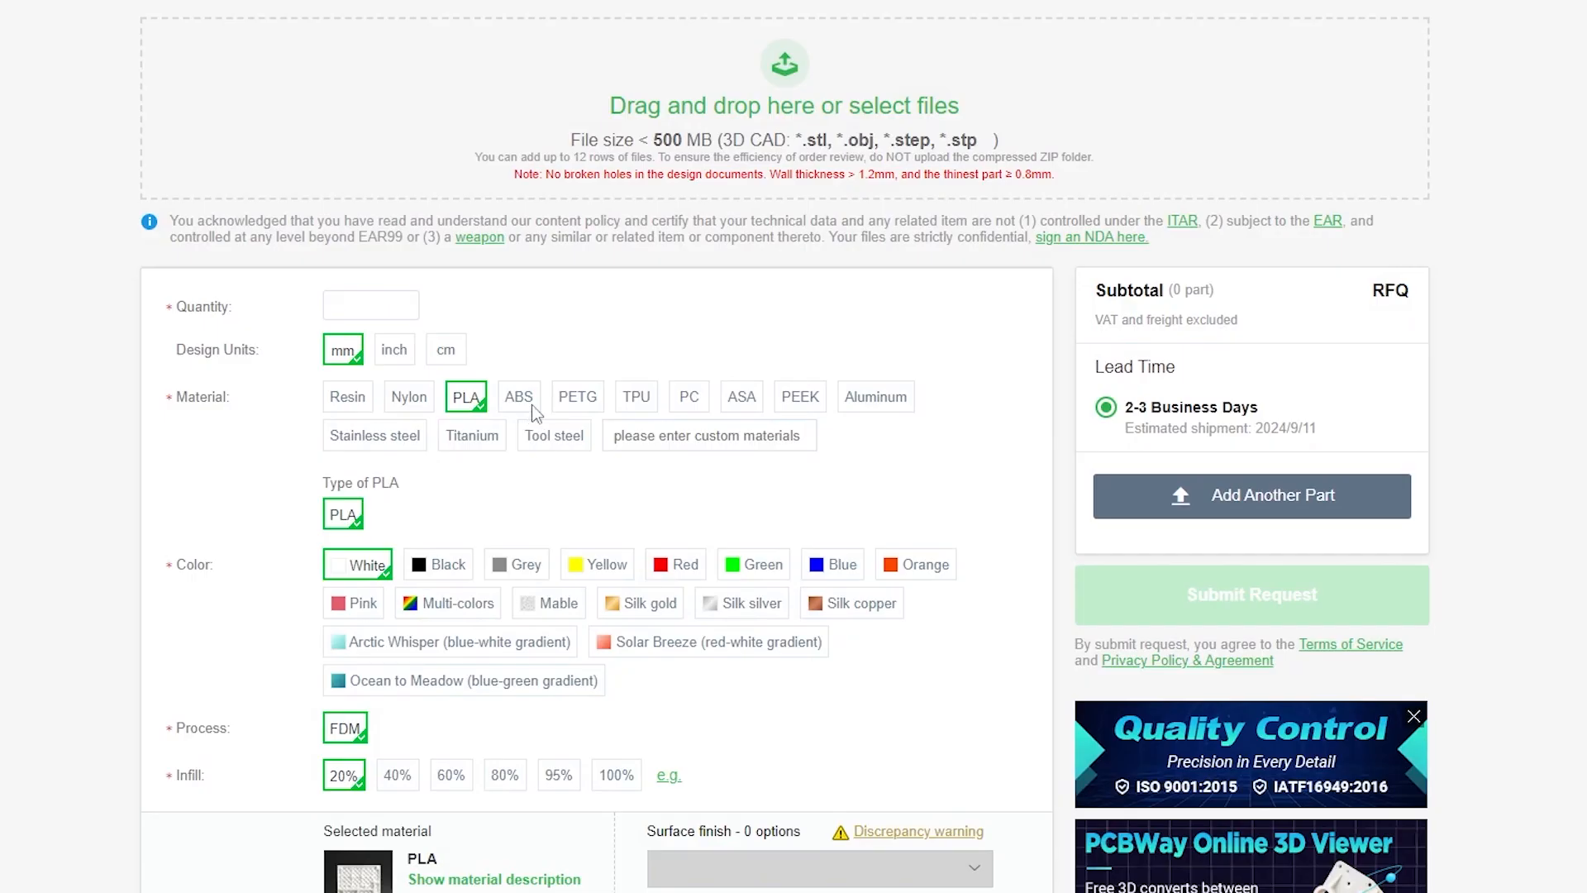
{"action": "left_click", "coordinate": [518, 396]}
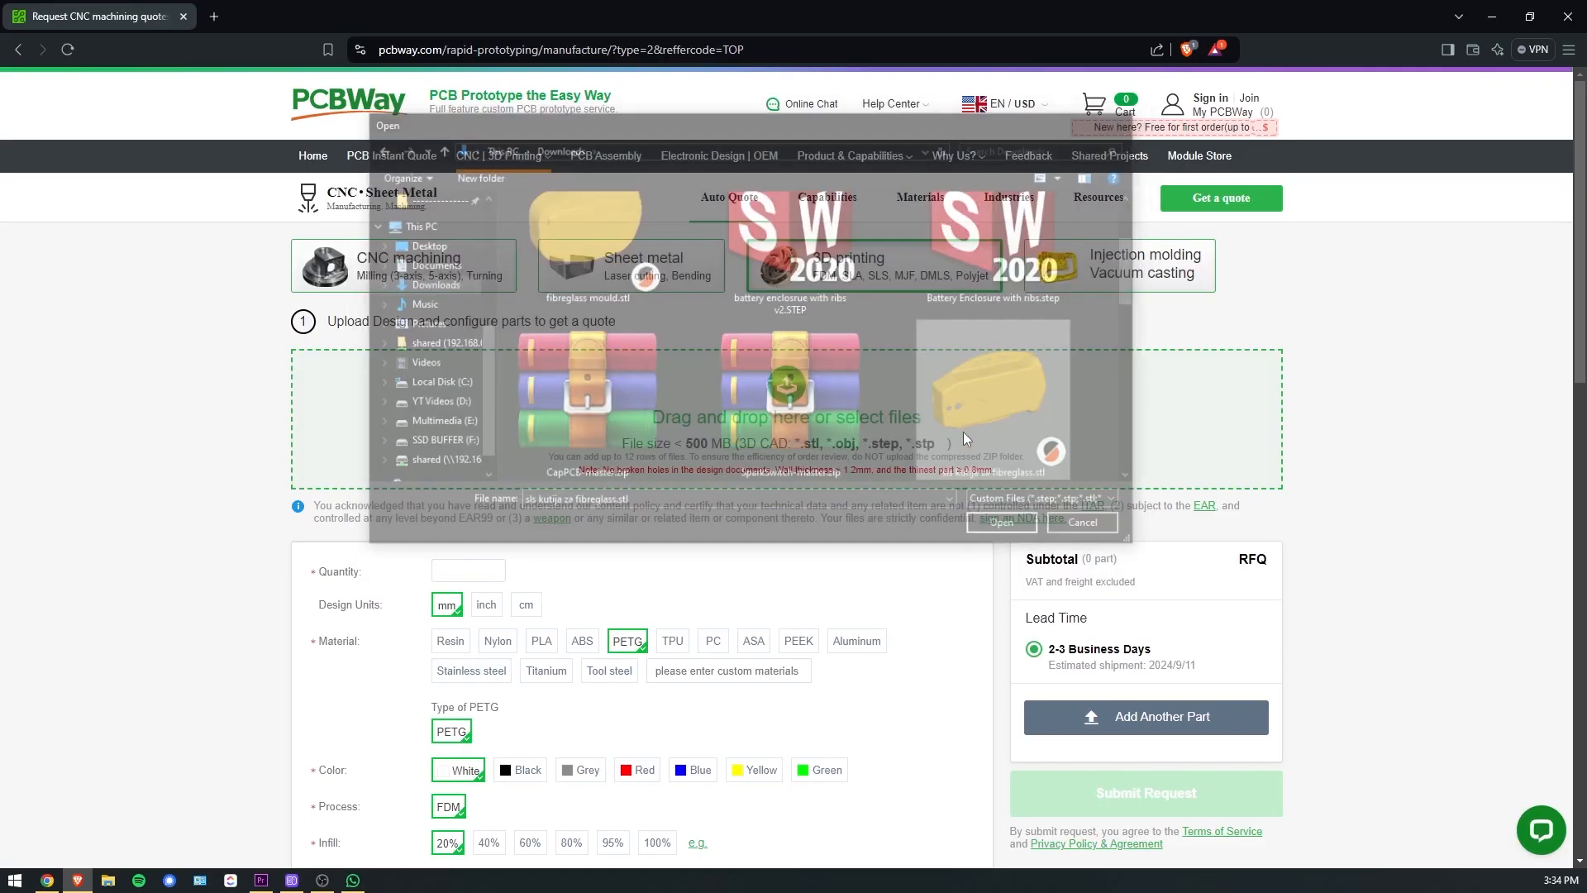
{"action": "left_click", "coordinate": [999, 522]}
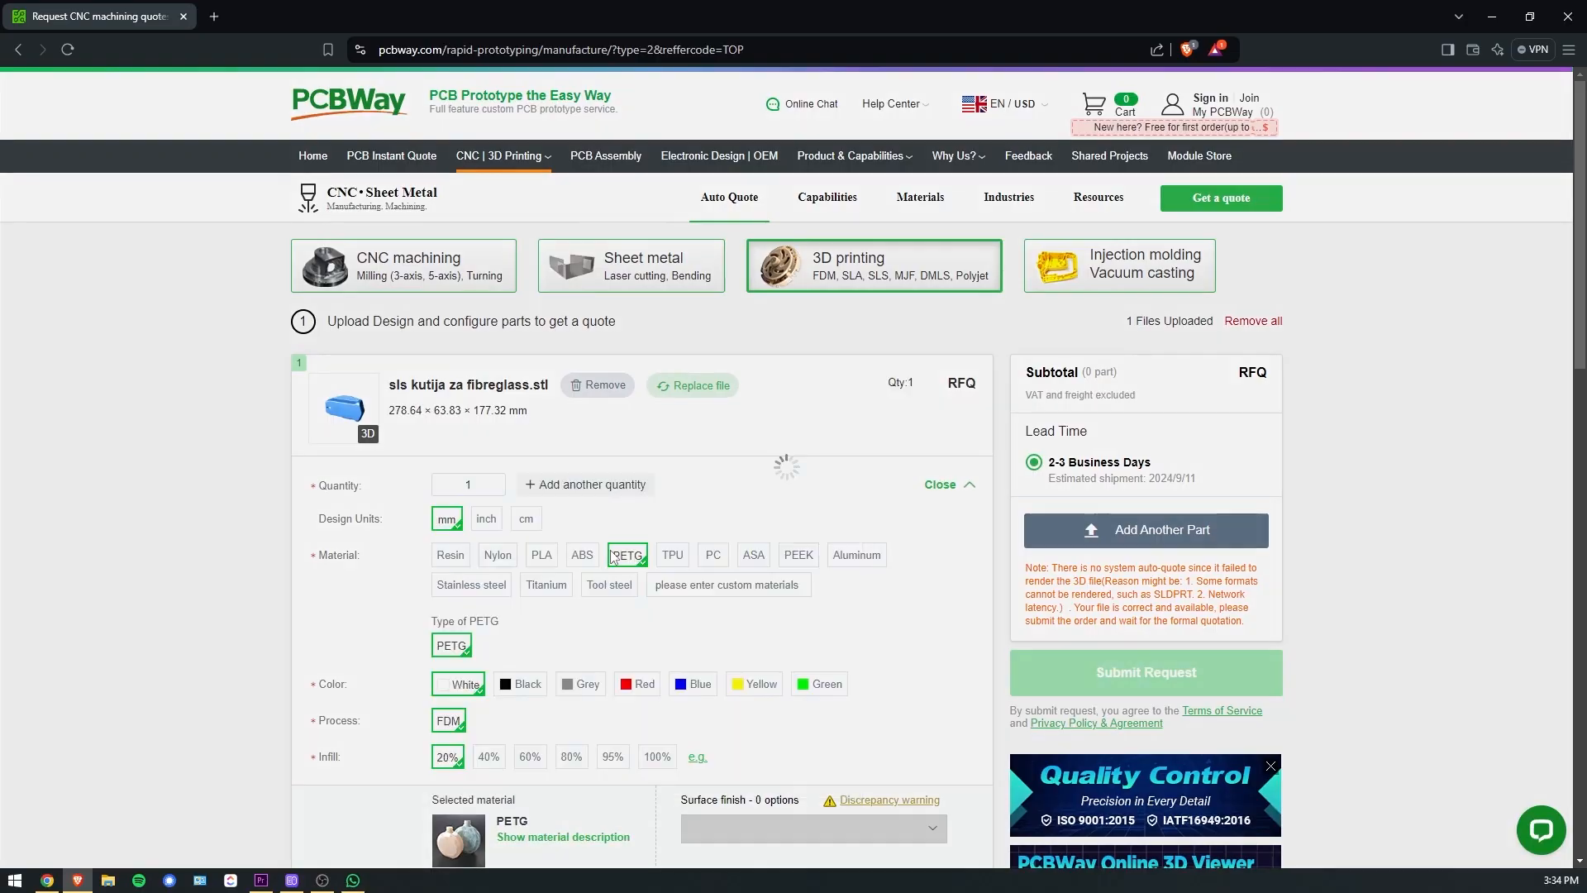
{"action": "left_click", "coordinate": [343, 407]}
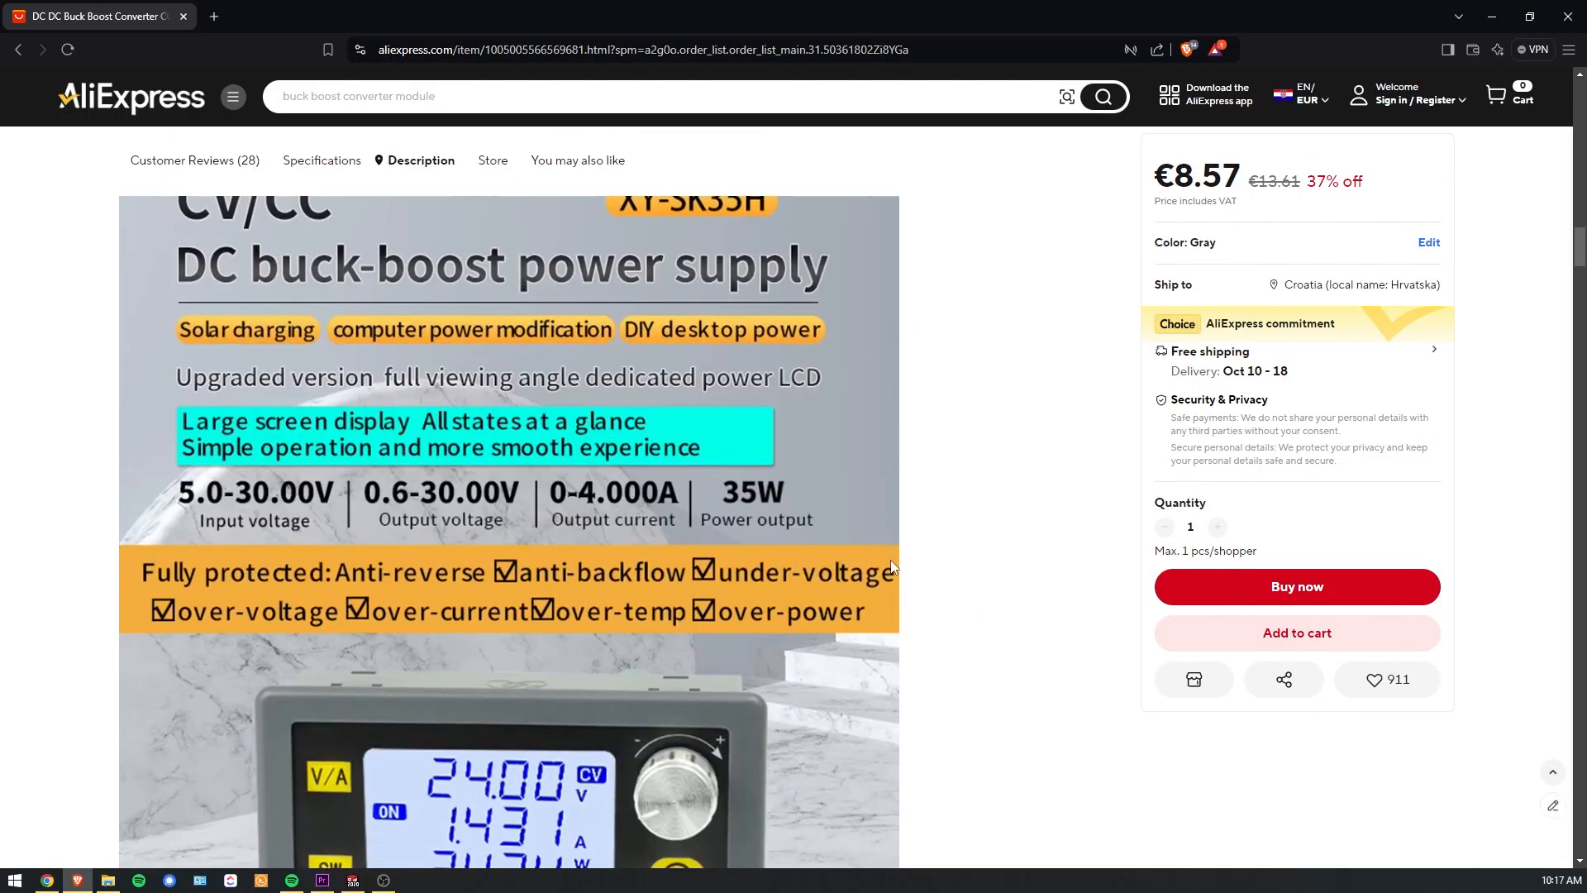
- Scroll through the buck-boost converter's Description to view its voltage, current and power ratings
{"action": "scroll", "scroll_direction": "down", "scroll_amount": 3}
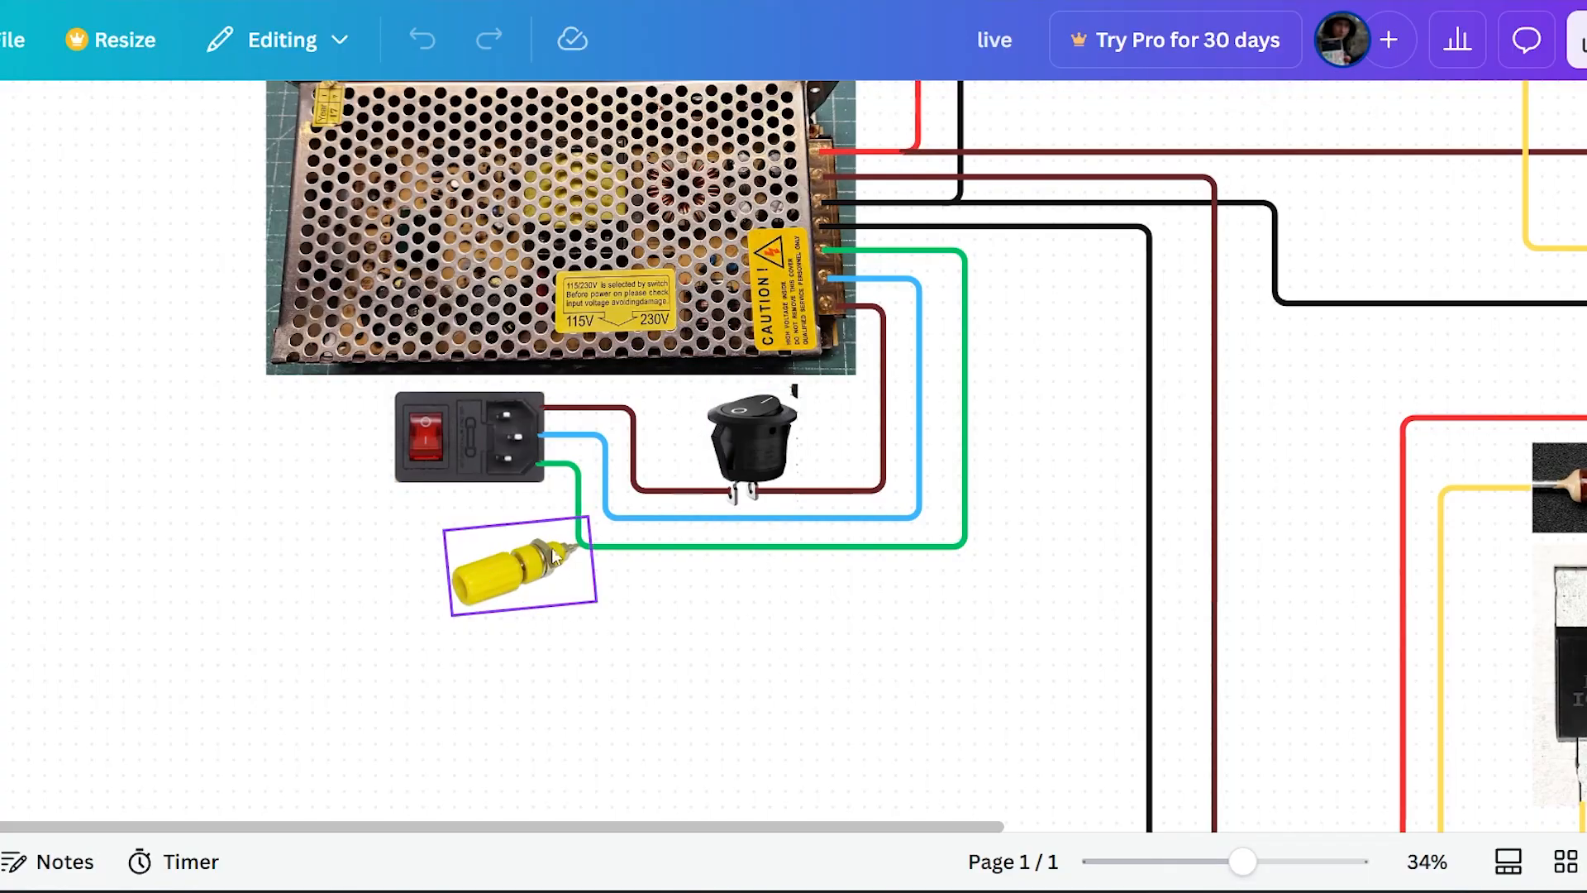
{"action": "scroll", "scroll_direction": "down", "scroll_amount": 3}
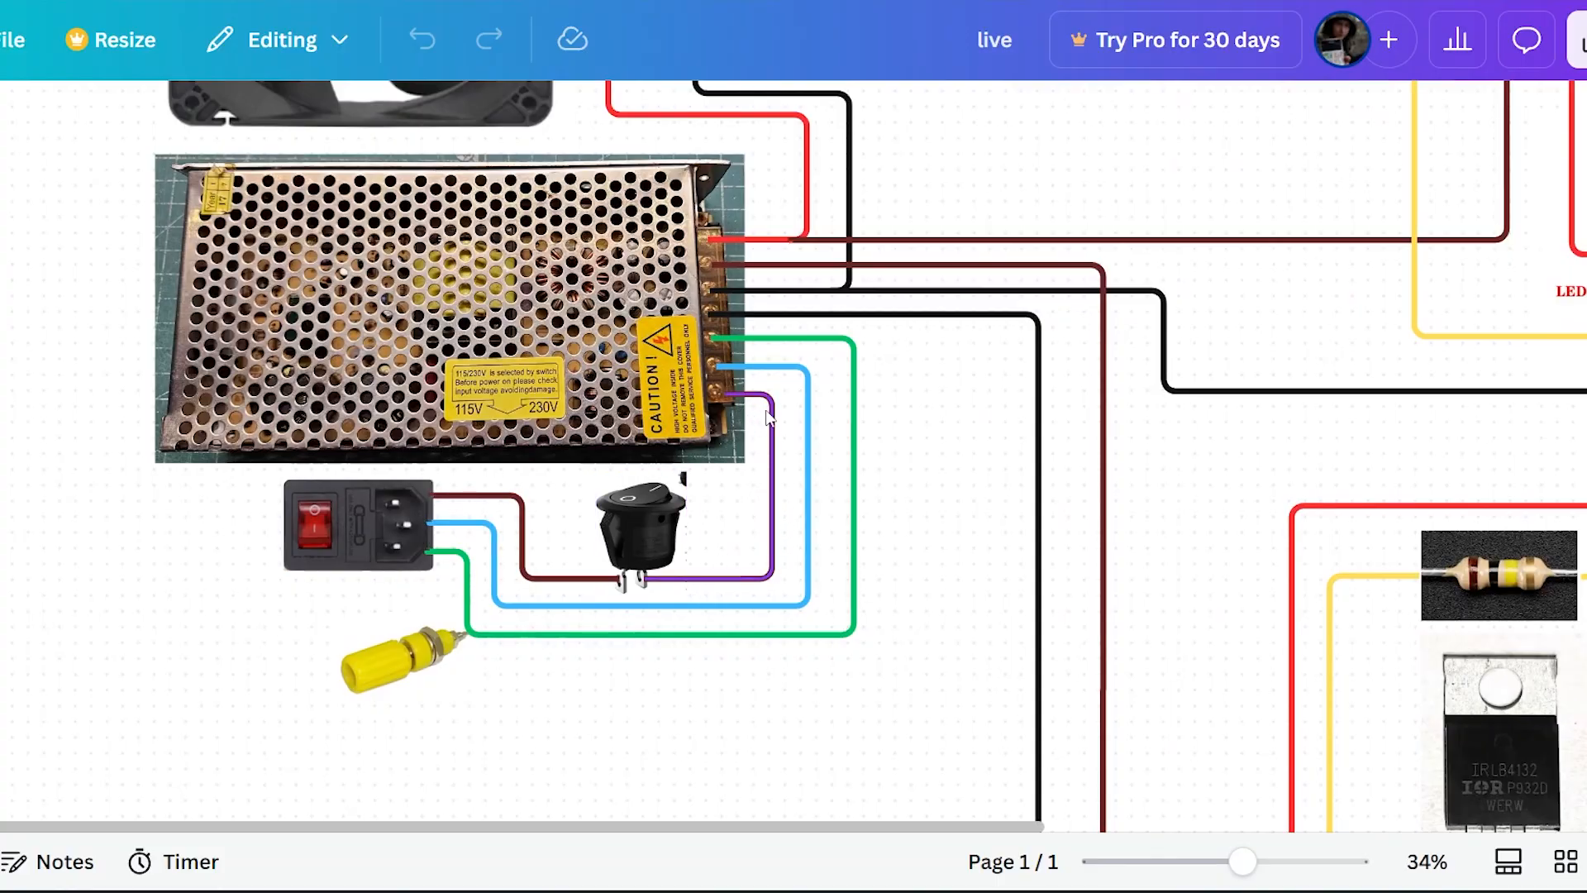
{"action": "scroll", "scroll_direction": "down", "scroll_amount": 3}
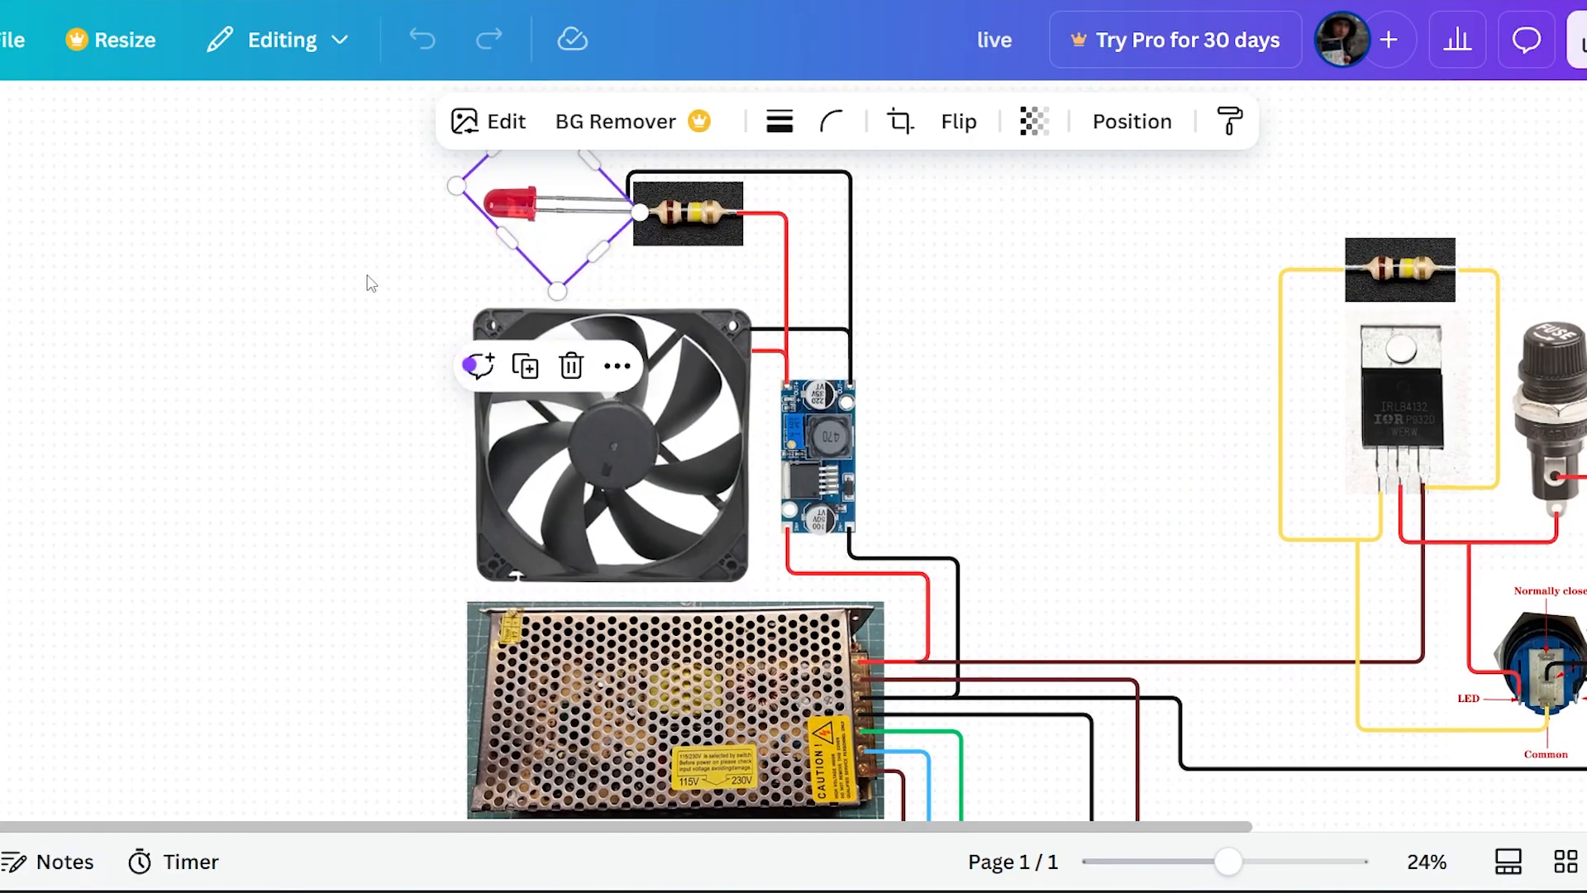
{"action": "scroll", "scroll_direction": "down", "scroll_amount": 3}
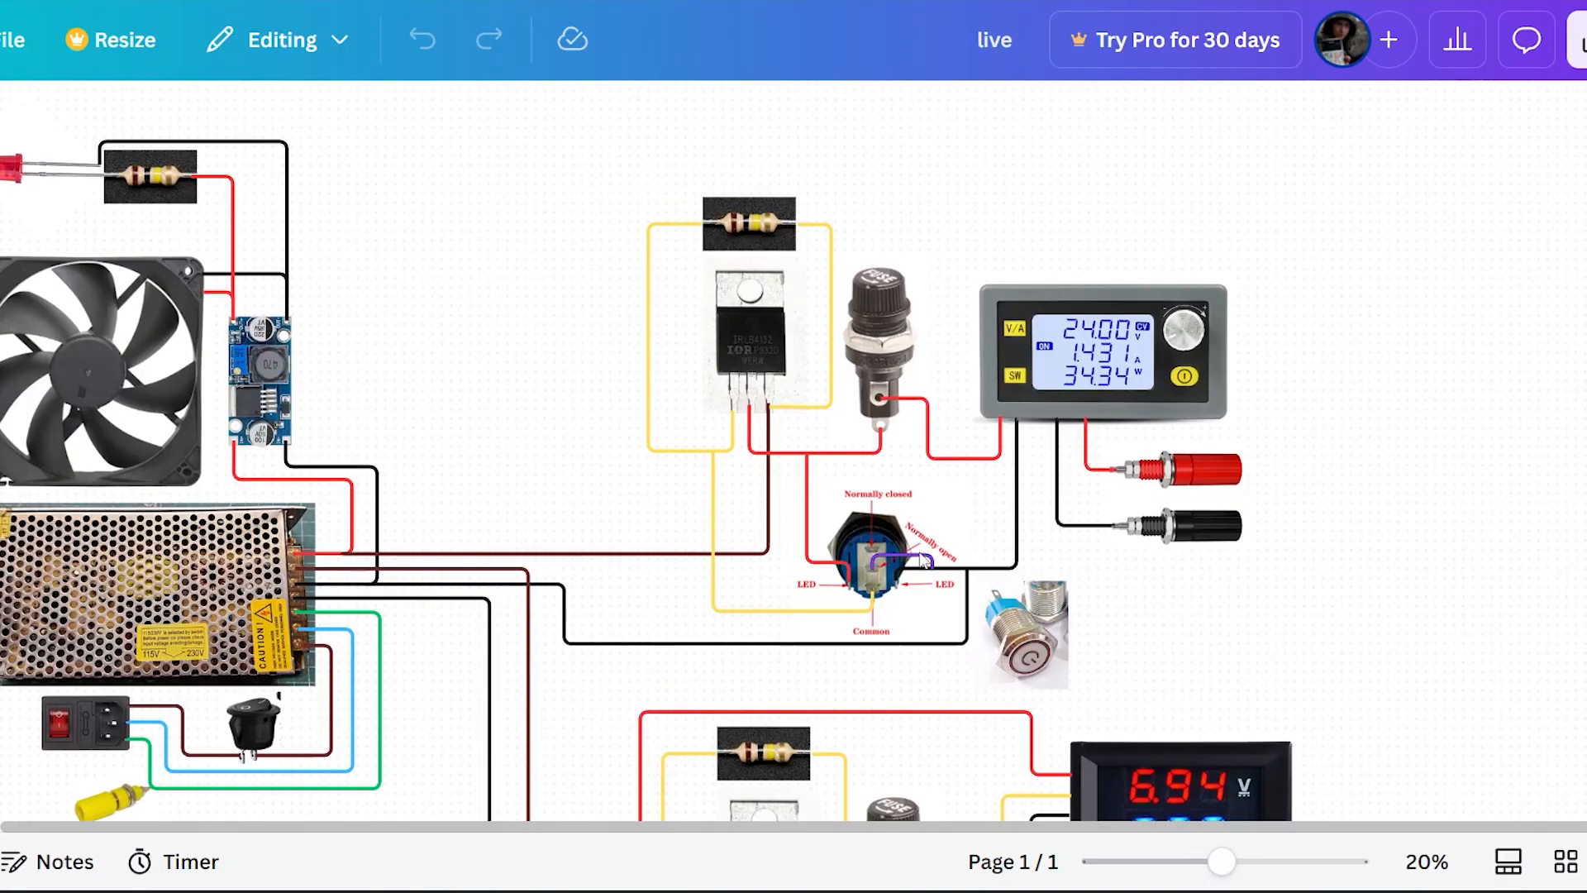
{"action": "left_click", "coordinate": [749, 339]}
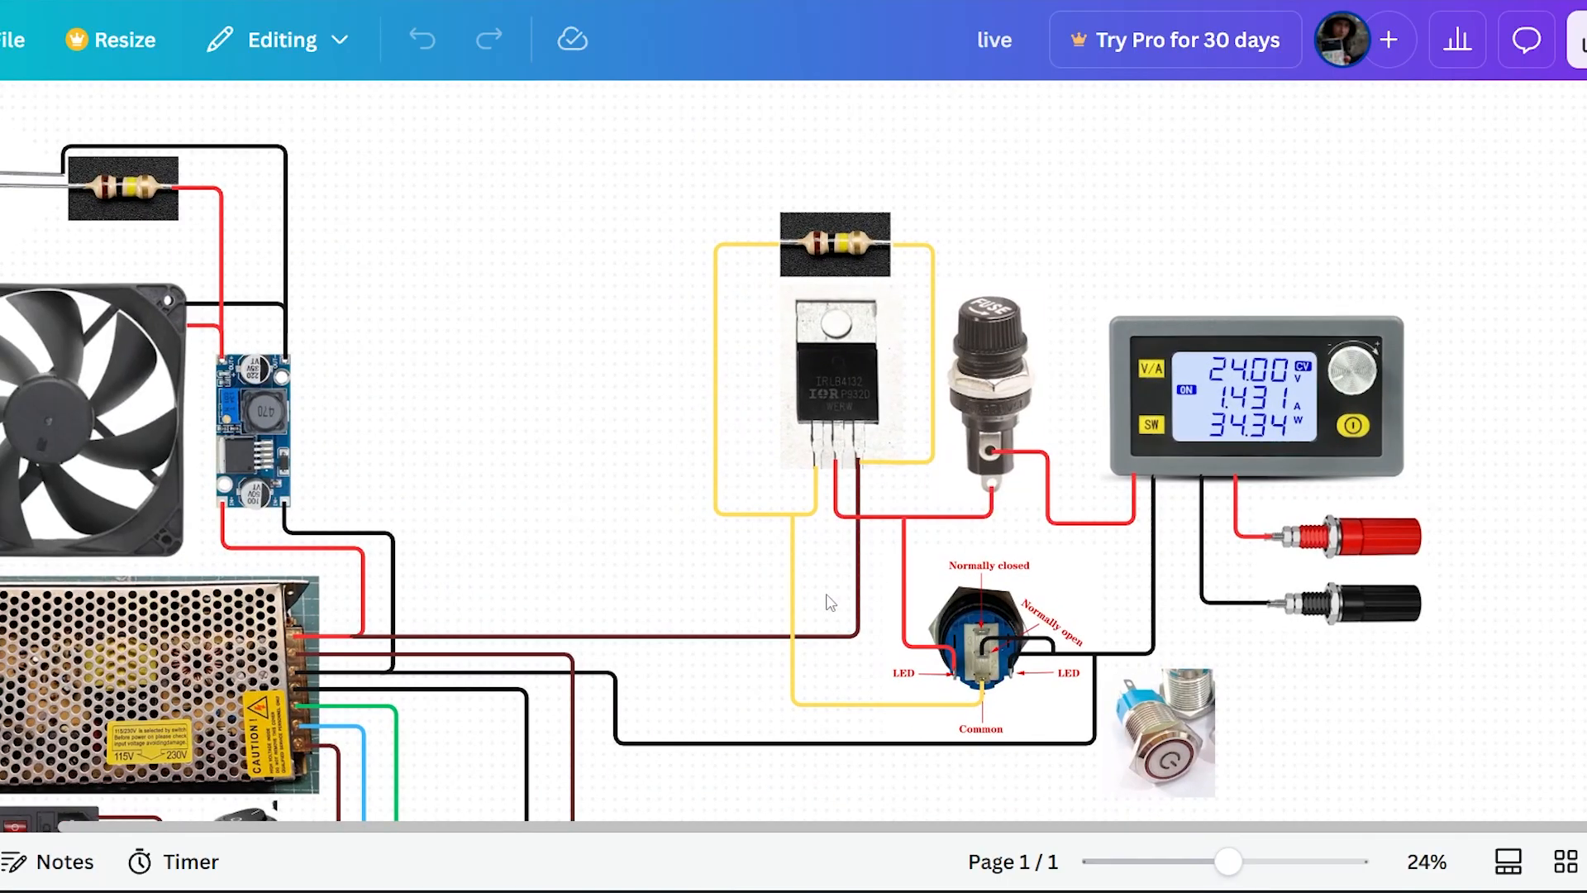
{"action": "left_click", "coordinate": [835, 370]}
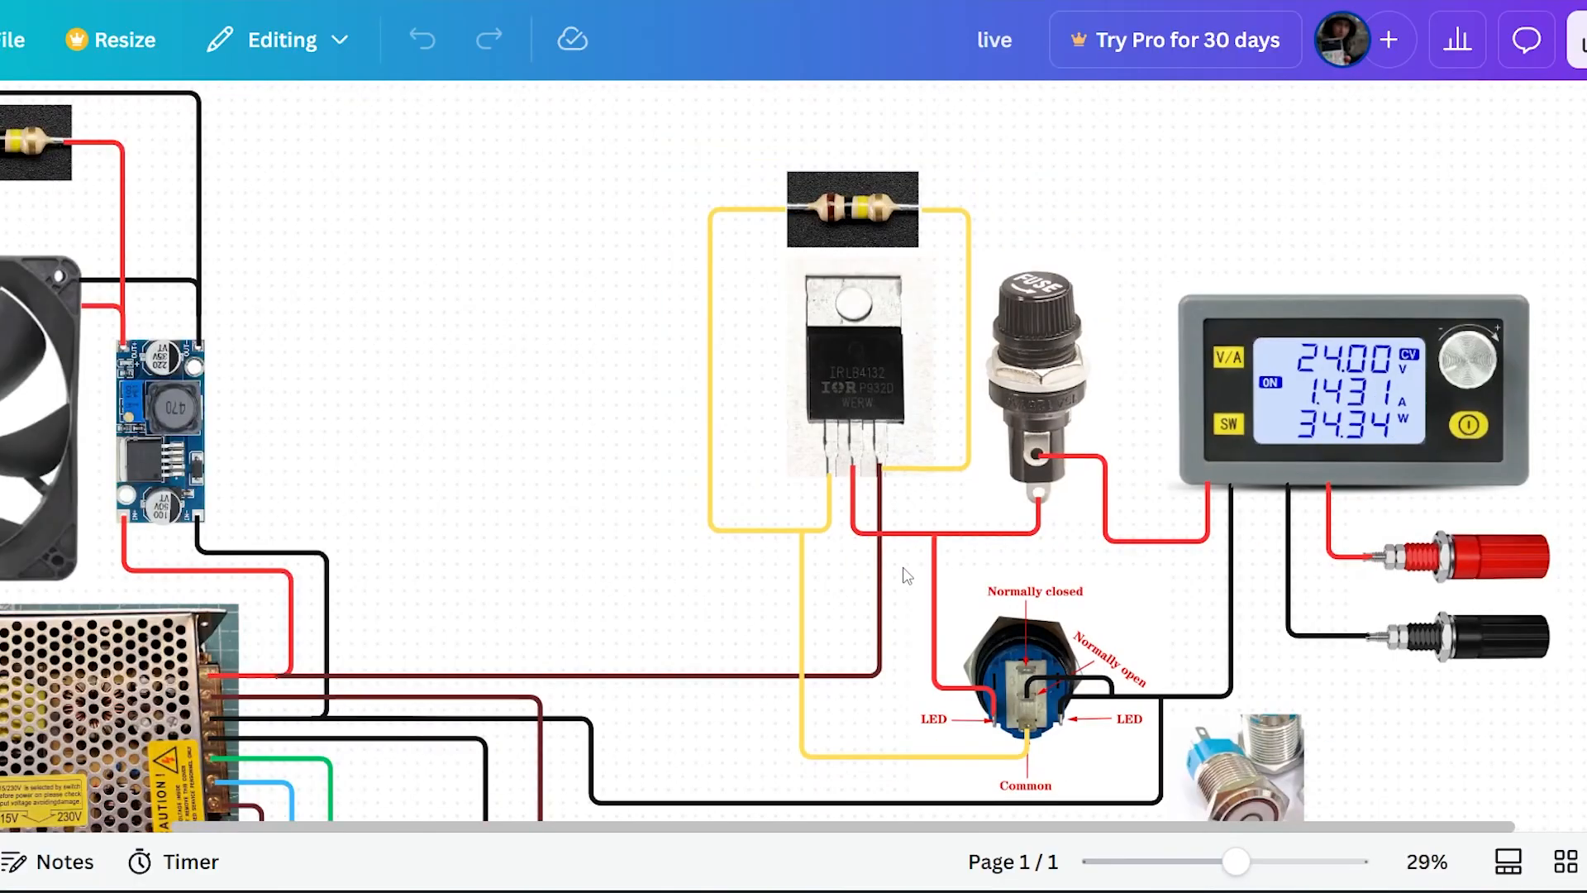
{"action": "scroll", "scroll_direction": "down", "scroll_amount": 3}
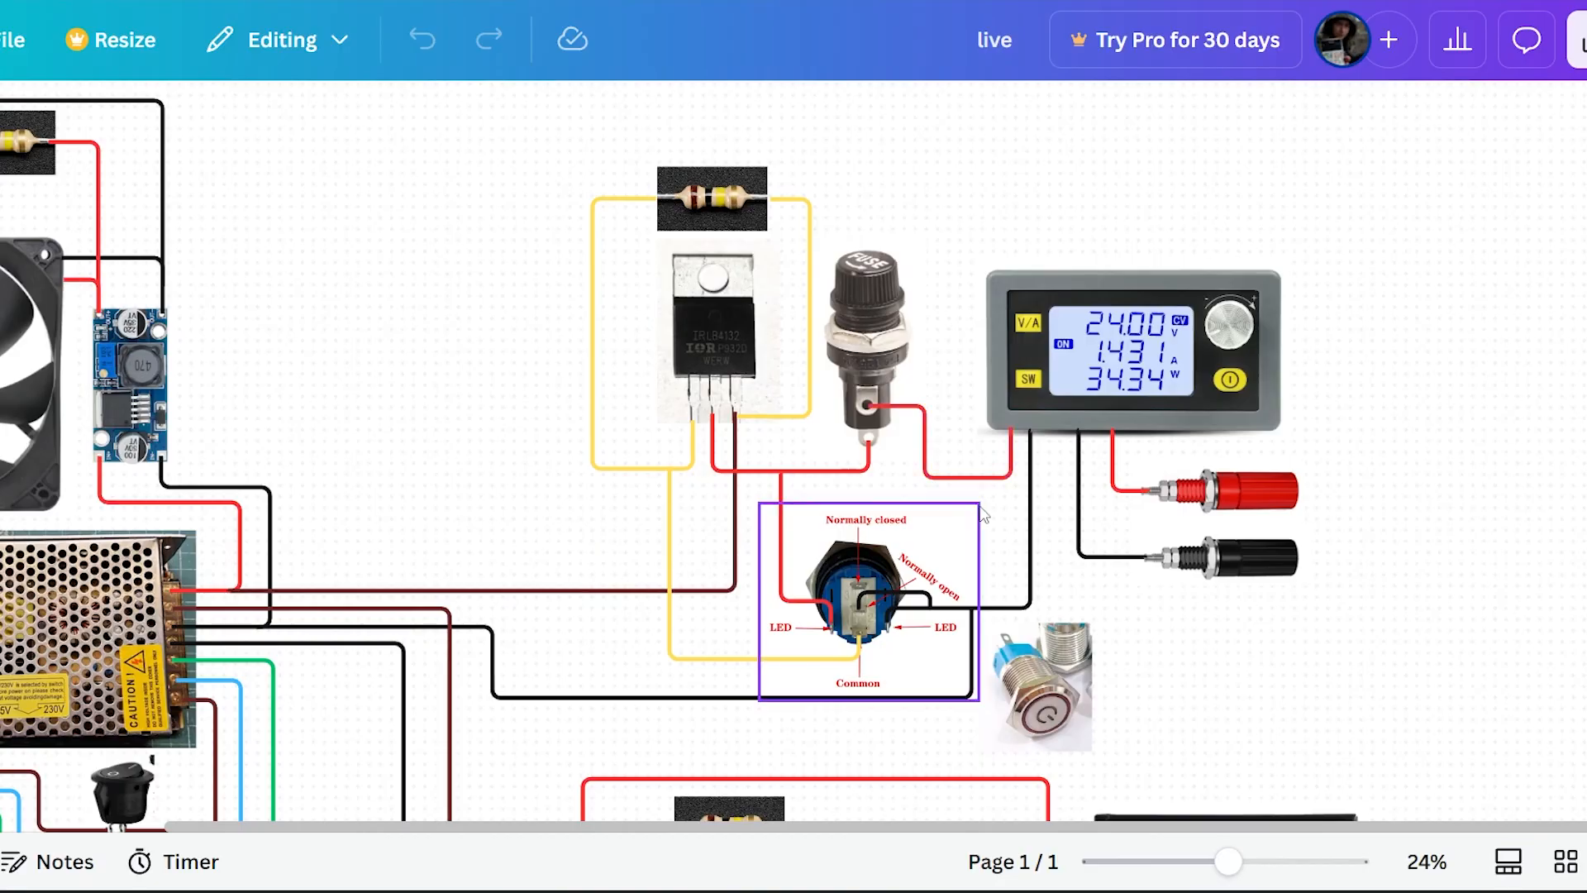
{"action": "left_click", "coordinate": [969, 293]}
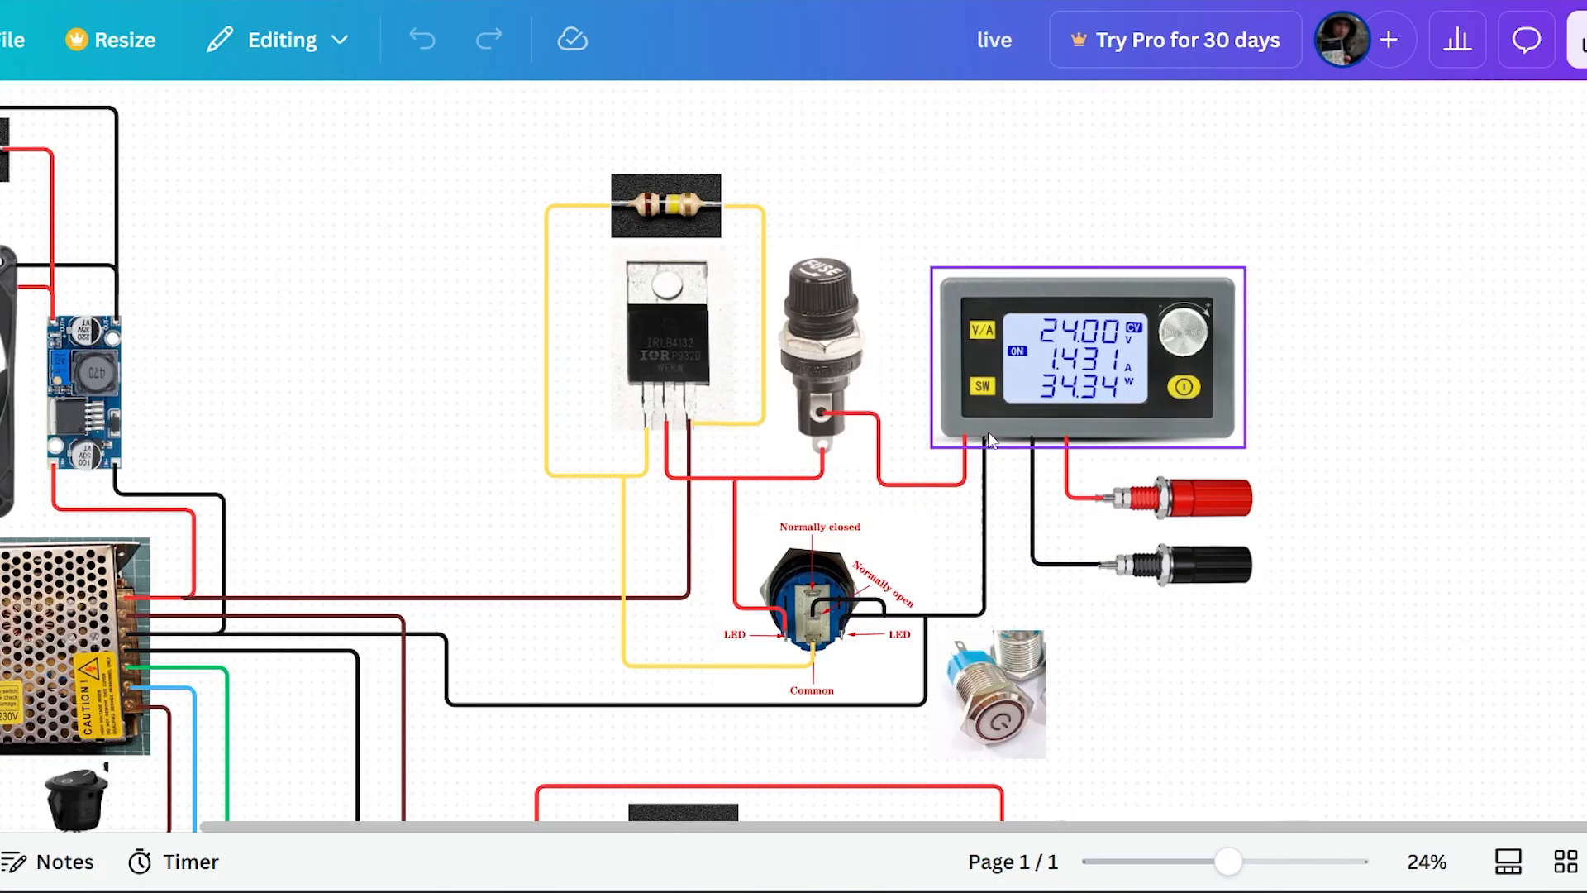
{"action": "left_click", "coordinate": [1088, 360]}
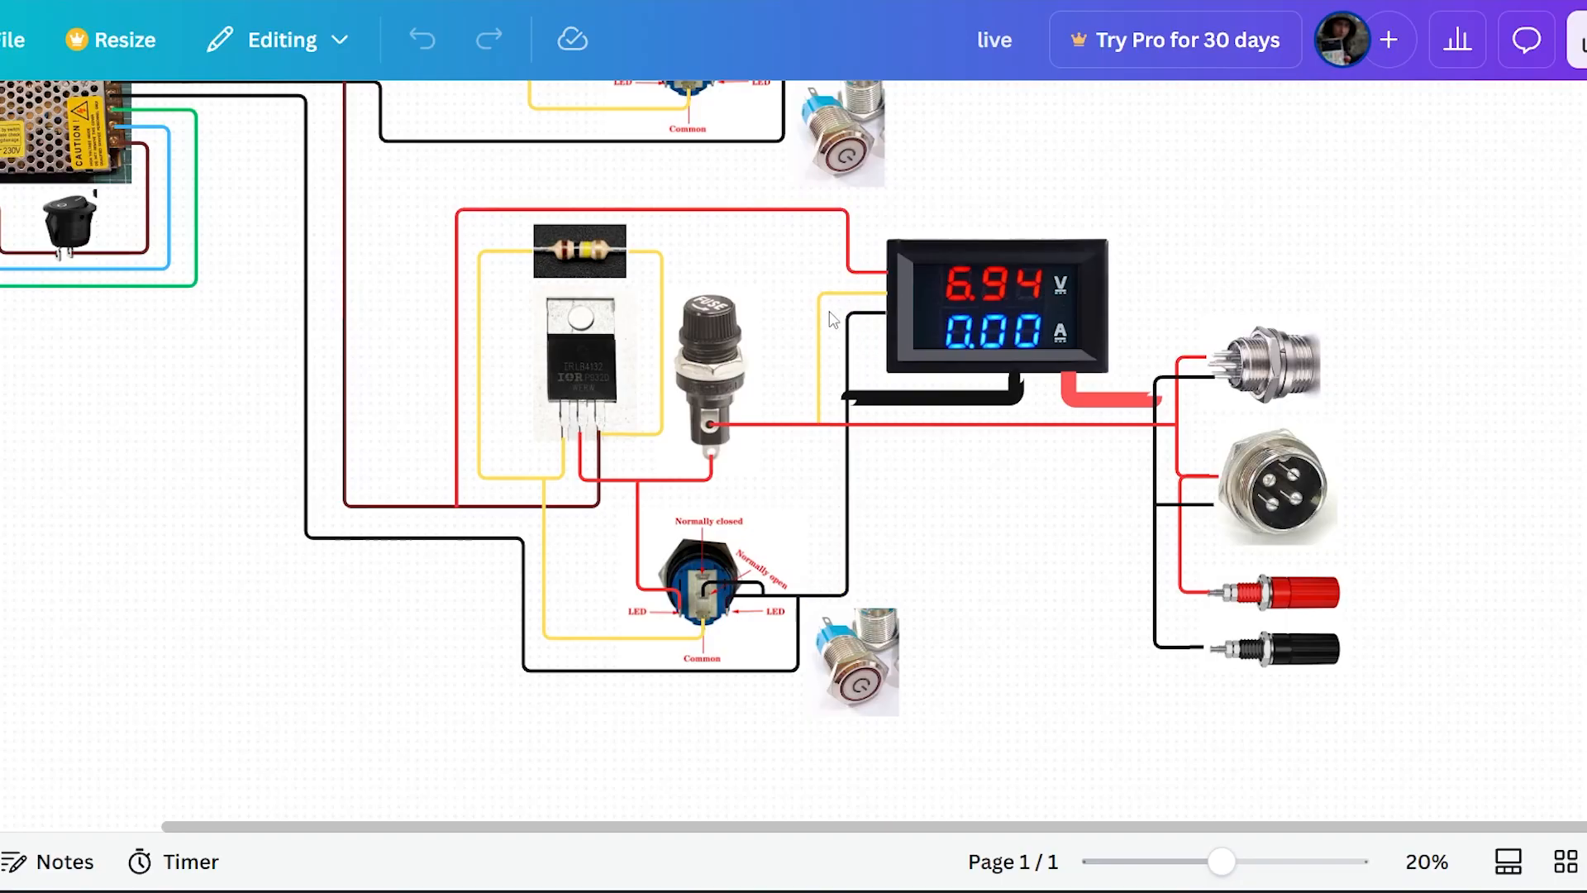
{"action": "left_click", "coordinate": [991, 303]}
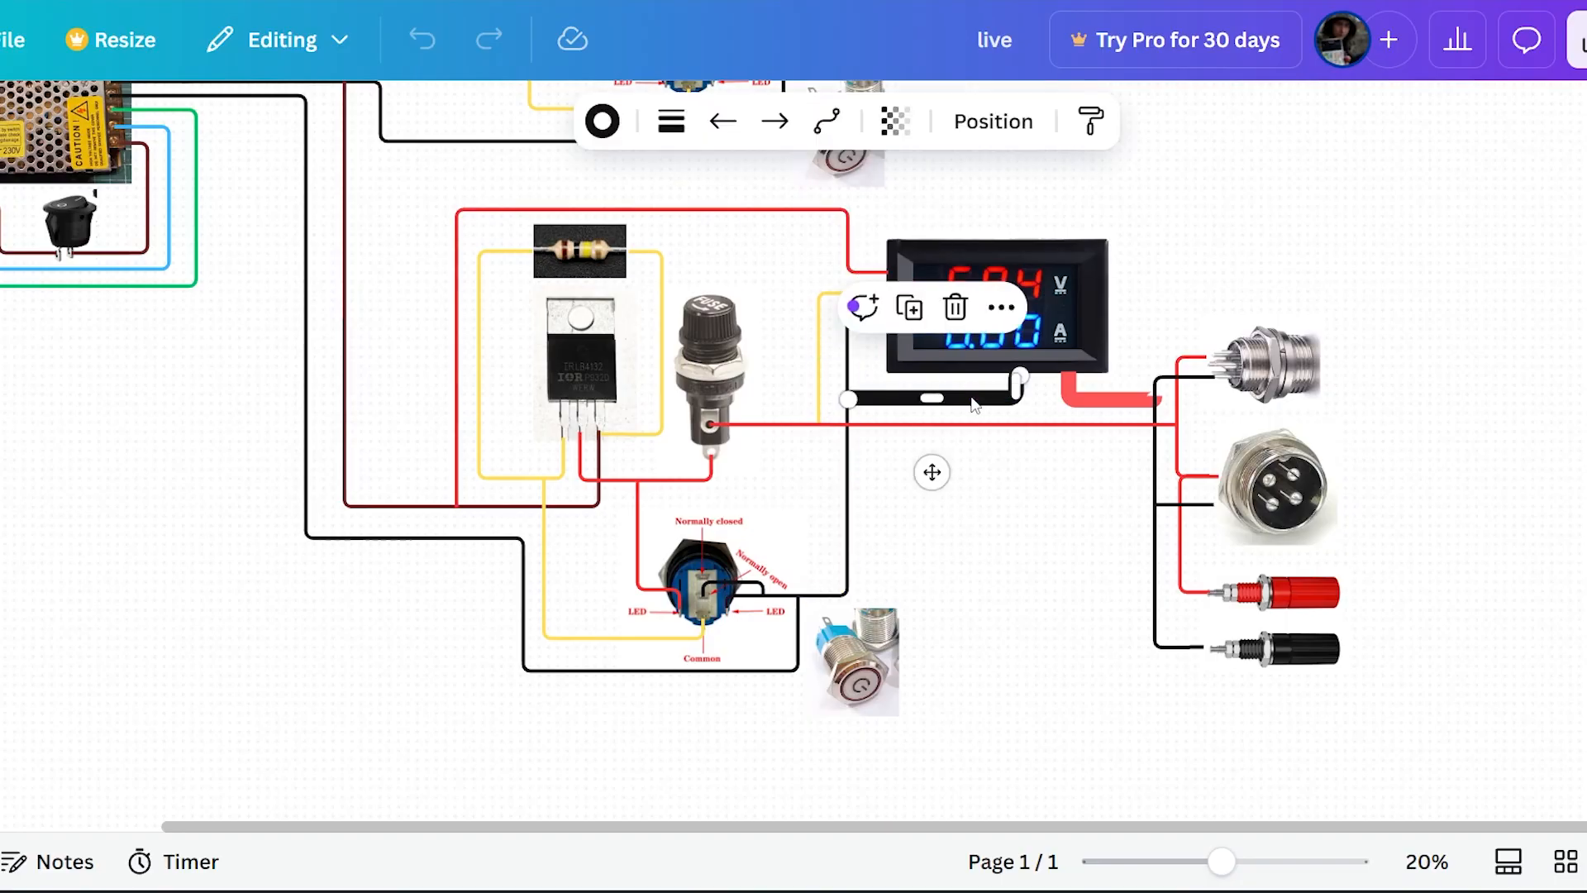